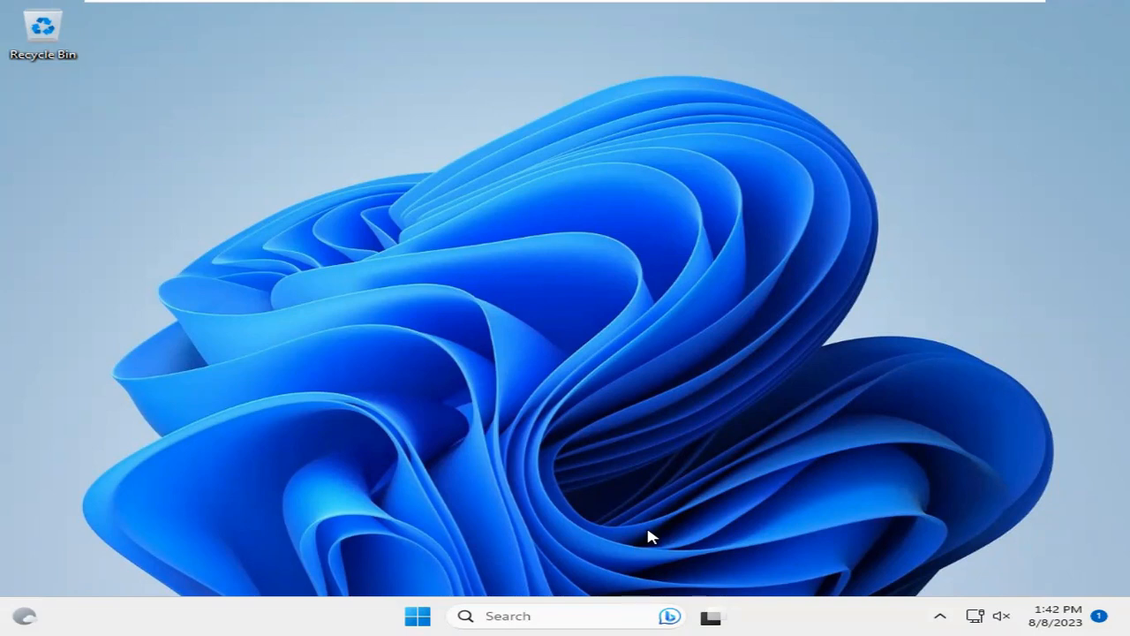
pyautogui.moveTo(591, 499)
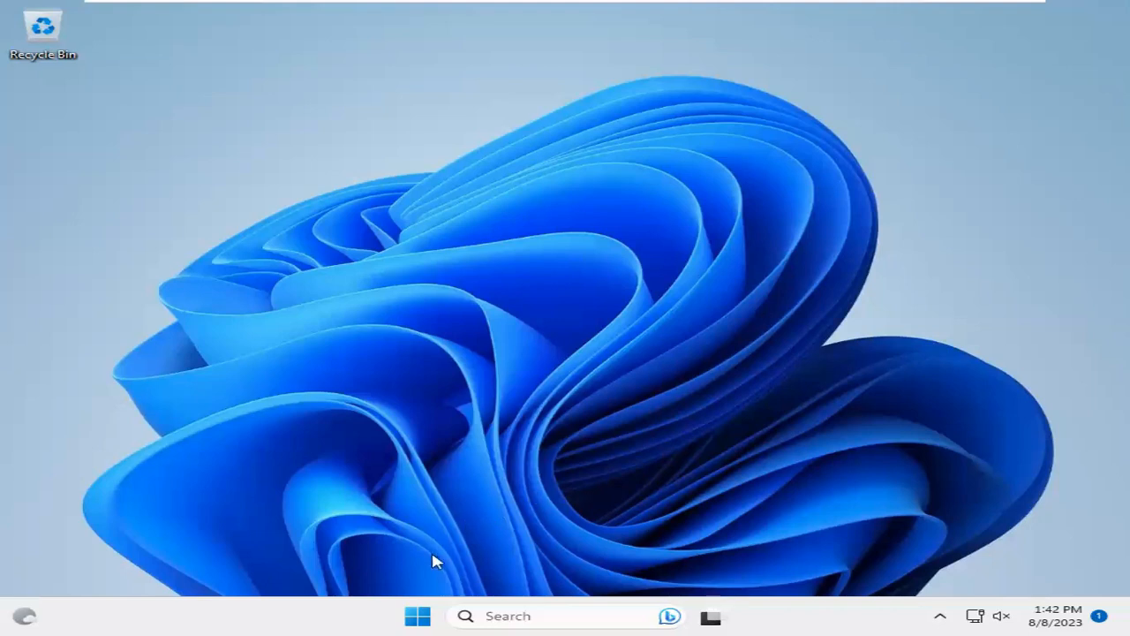
# - Search the Start menu for "system" to find System Information
pyautogui.click(418, 615)
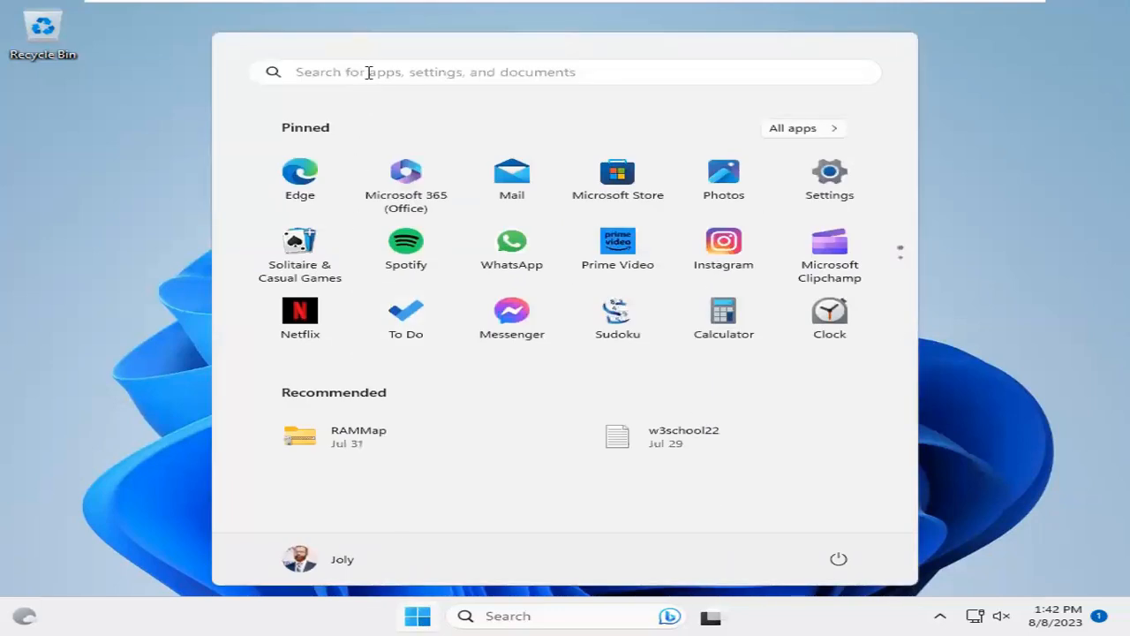
pyautogui.write('s')
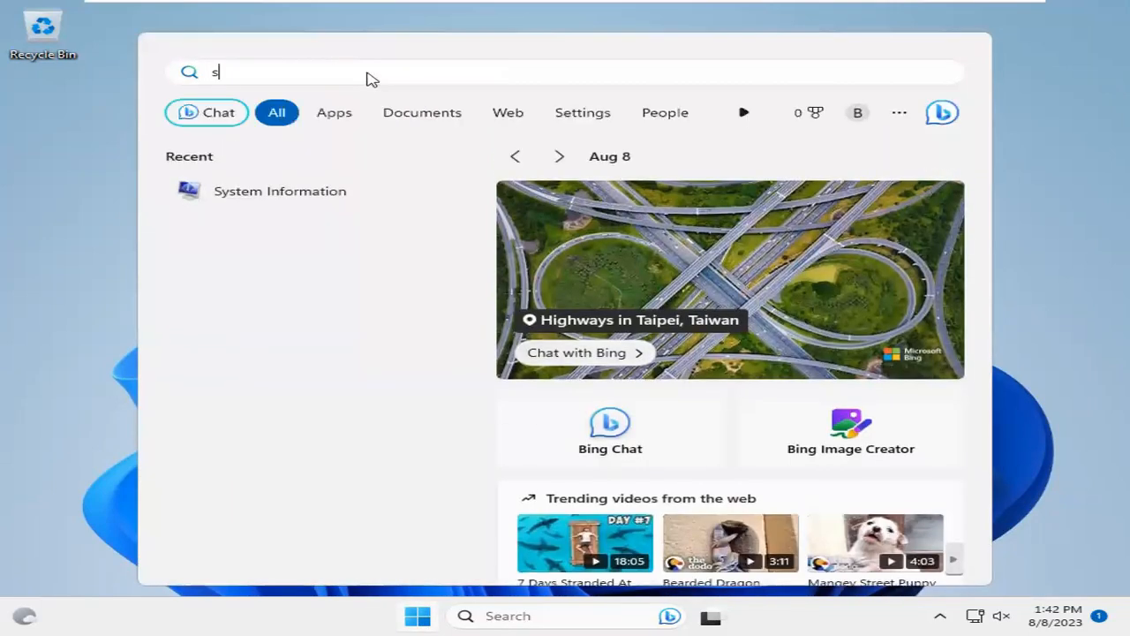
pyautogui.write('yste')
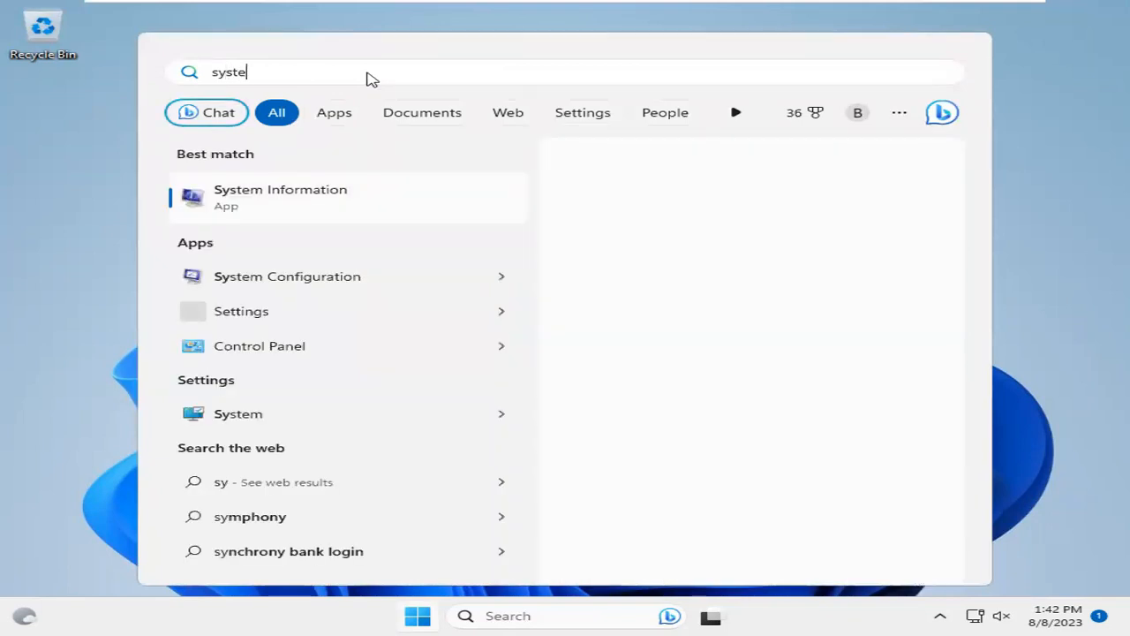
pyautogui.write('m')
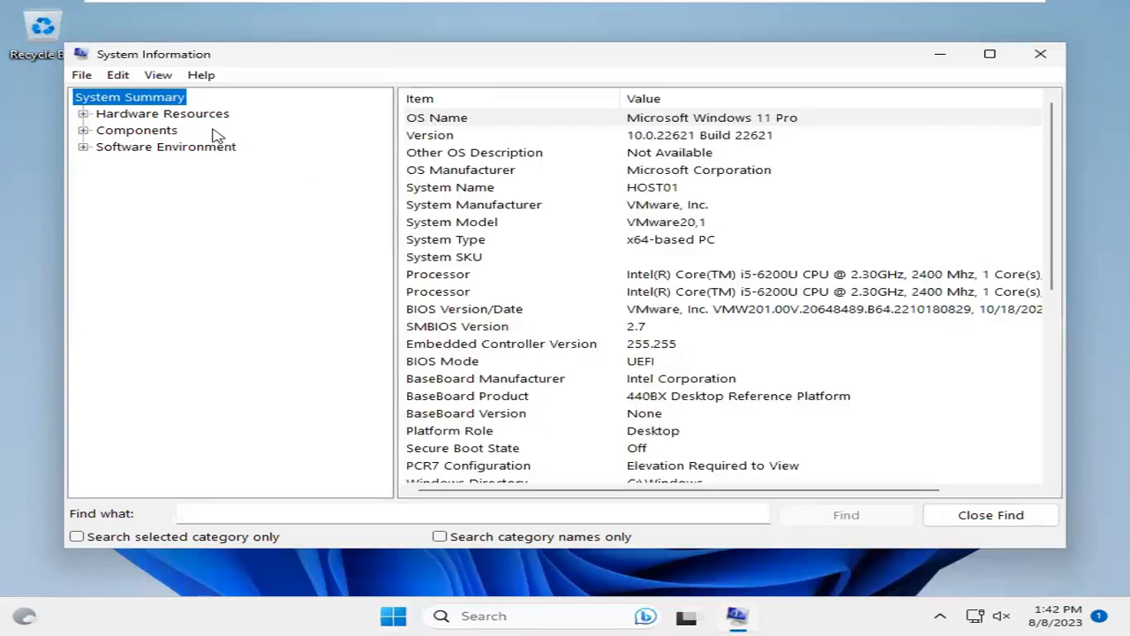
pyautogui.moveTo(298, 144)
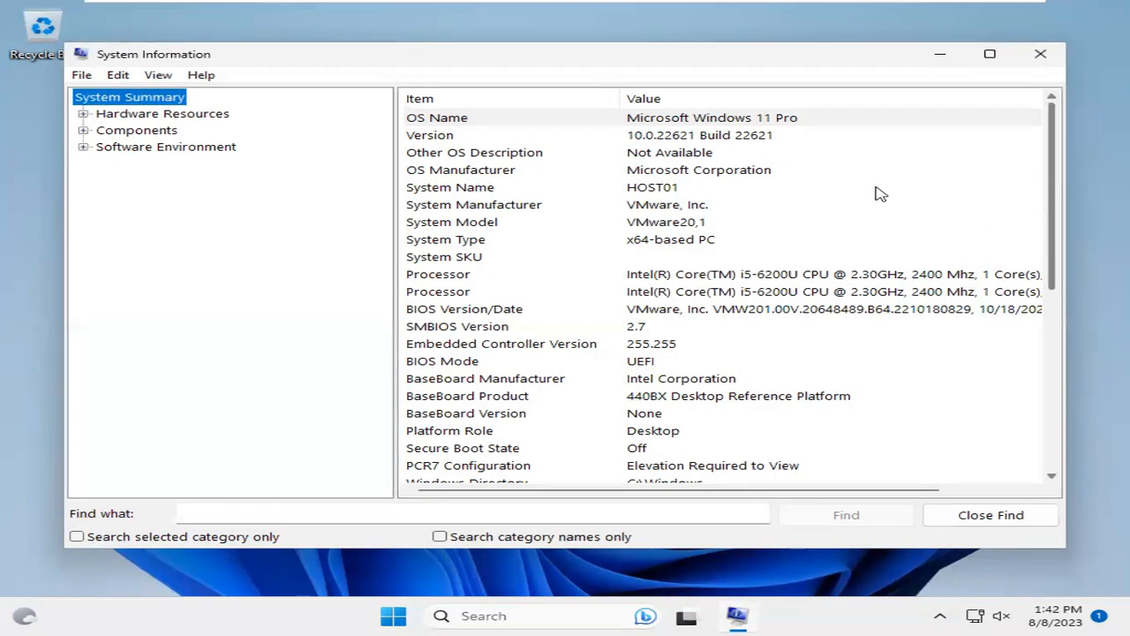
pyautogui.moveTo(980, 226)
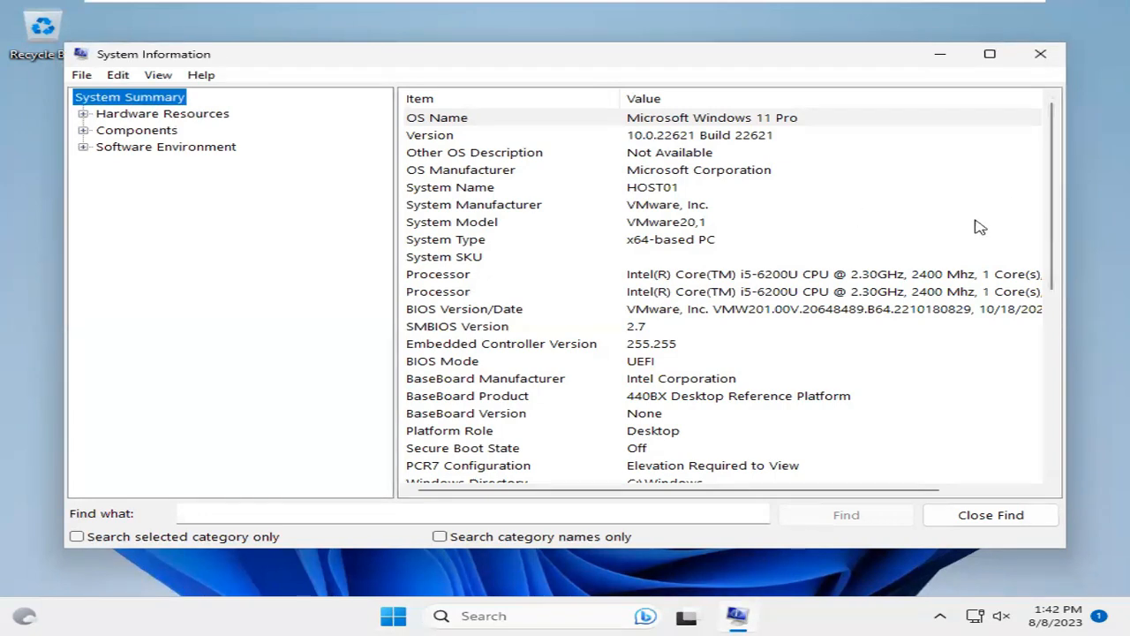
pyautogui.moveTo(1052, 218)
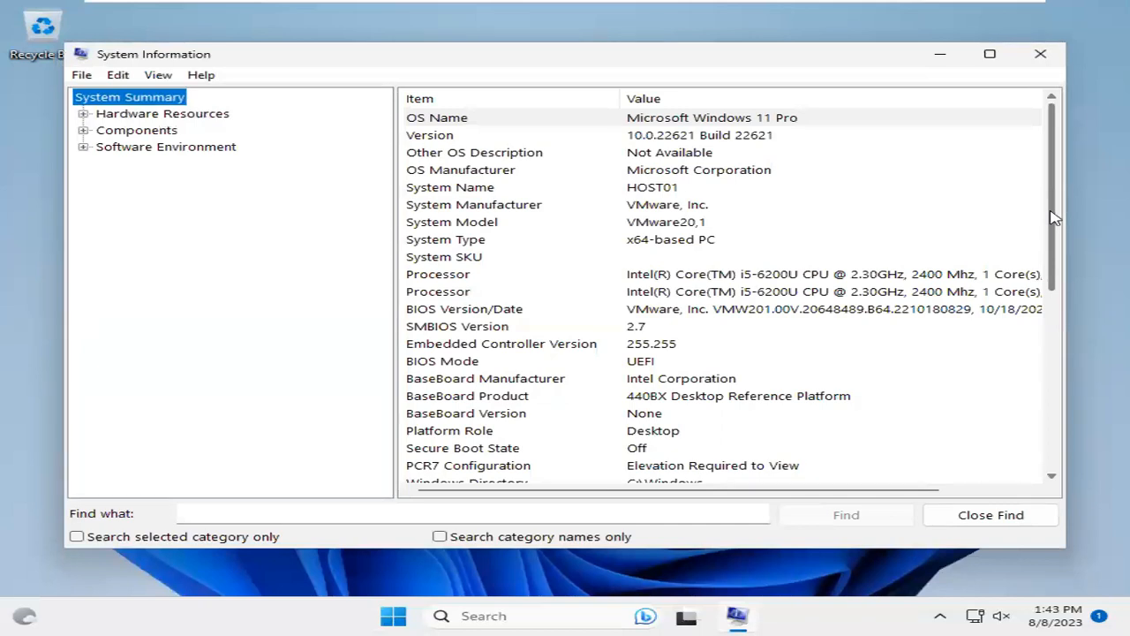
# - Review the BIOS Version/Date and BaseBoard Product rows, then close System Information
pyautogui.scroll(-3)
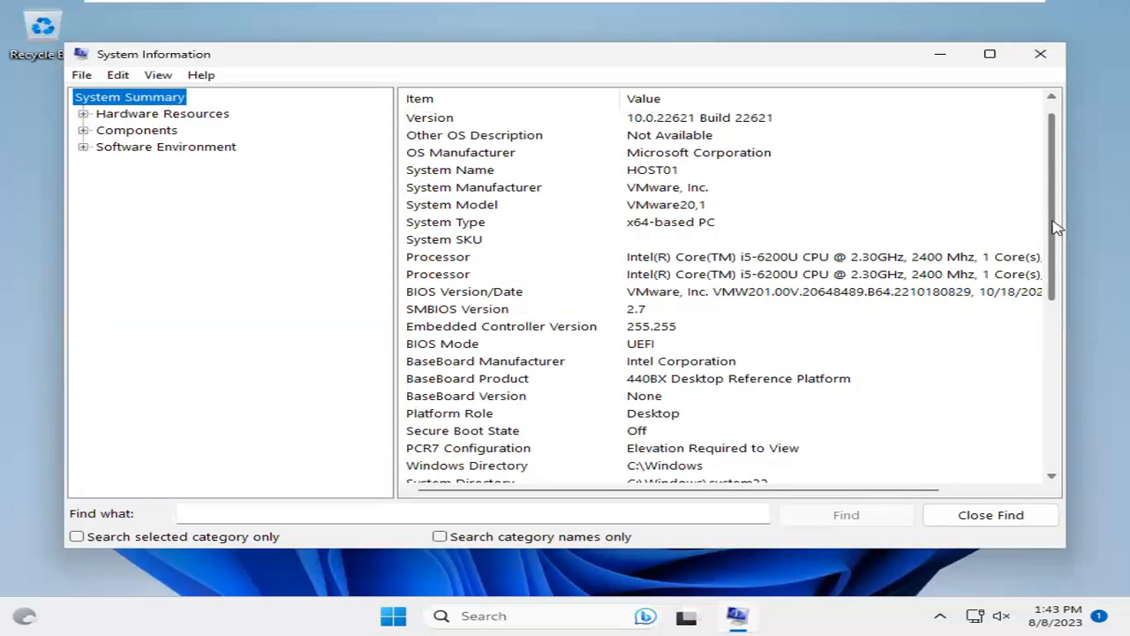
pyautogui.click(483, 274)
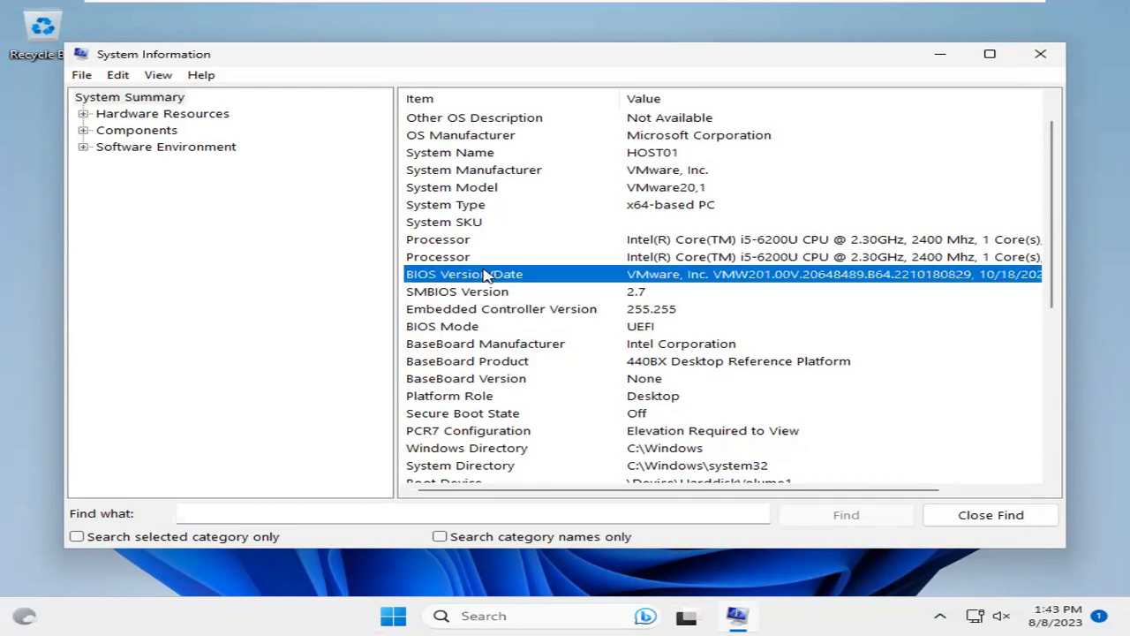
pyautogui.moveTo(477, 287)
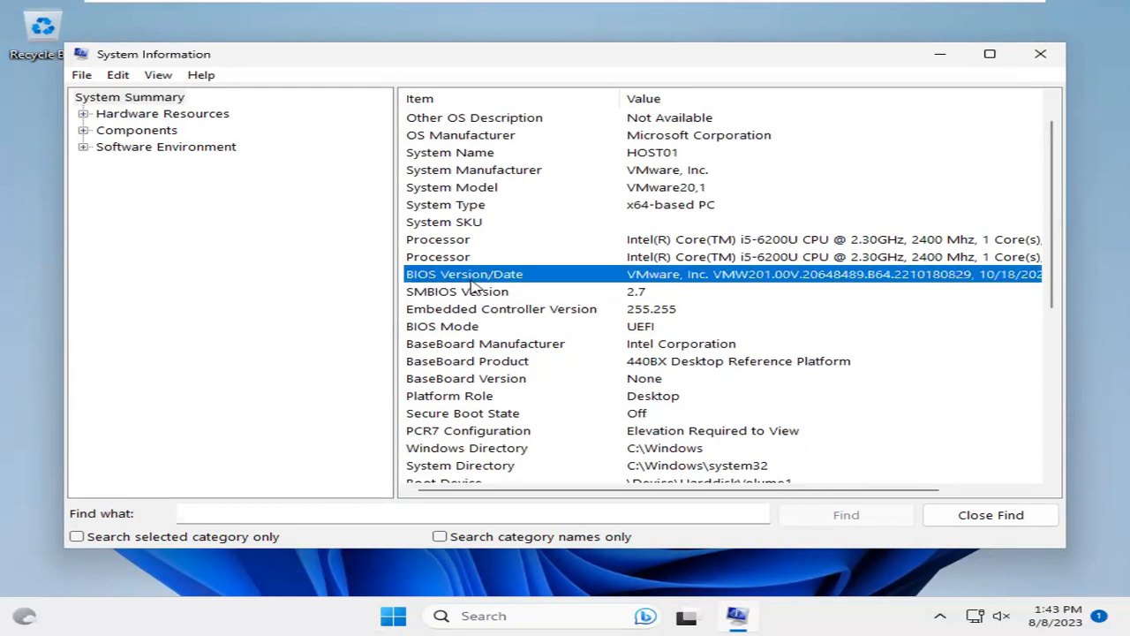
pyautogui.moveTo(713, 262)
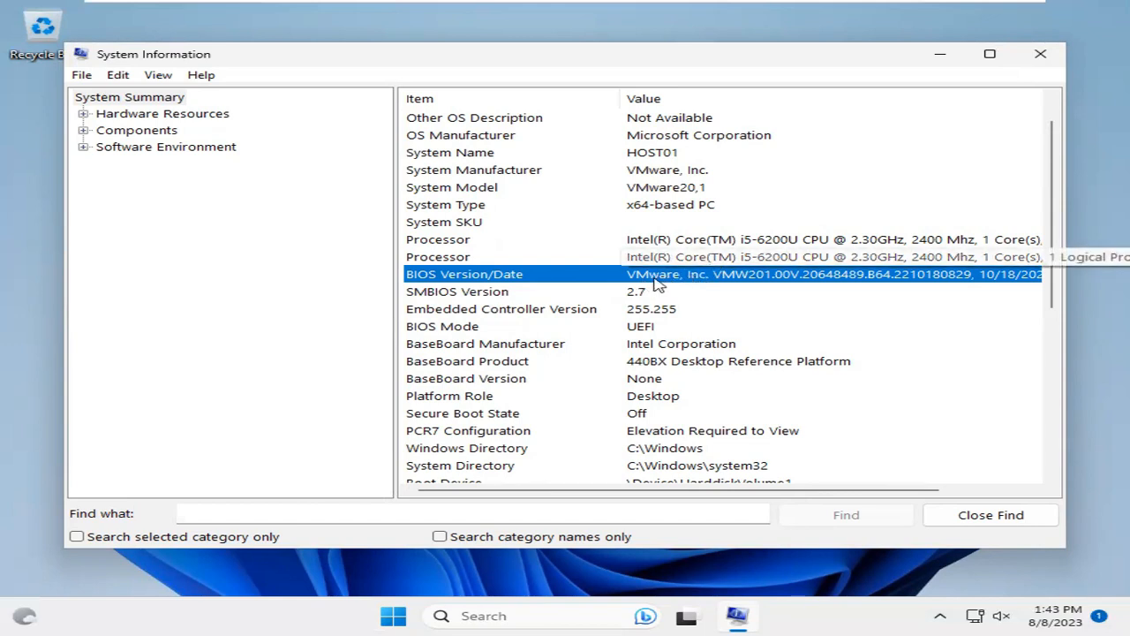
pyautogui.moveTo(763, 278)
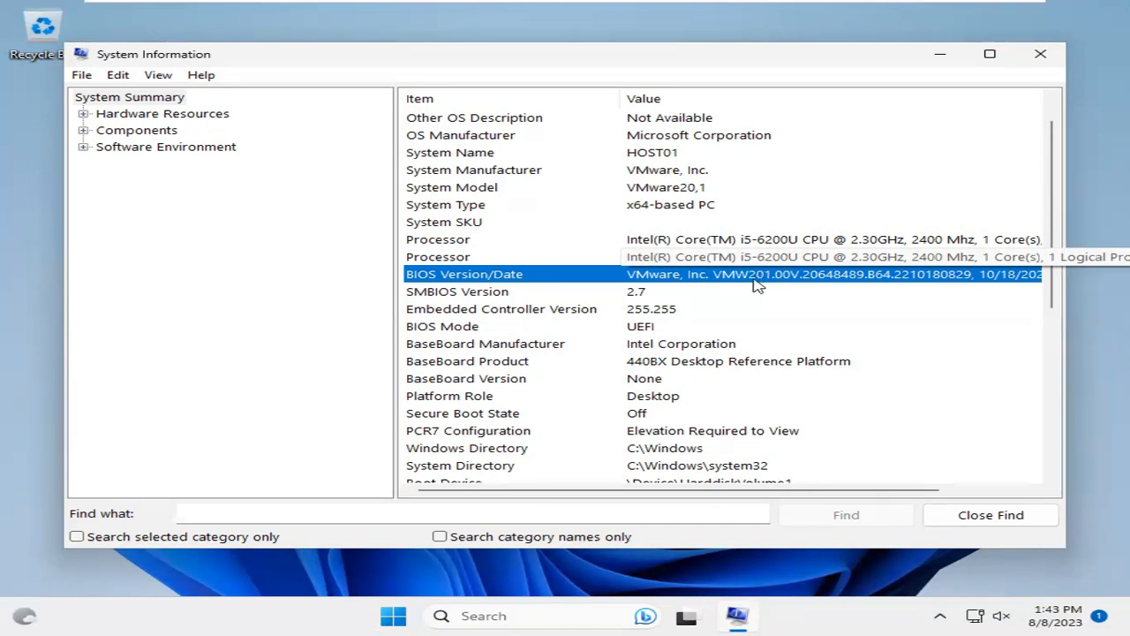
pyautogui.moveTo(764, 286)
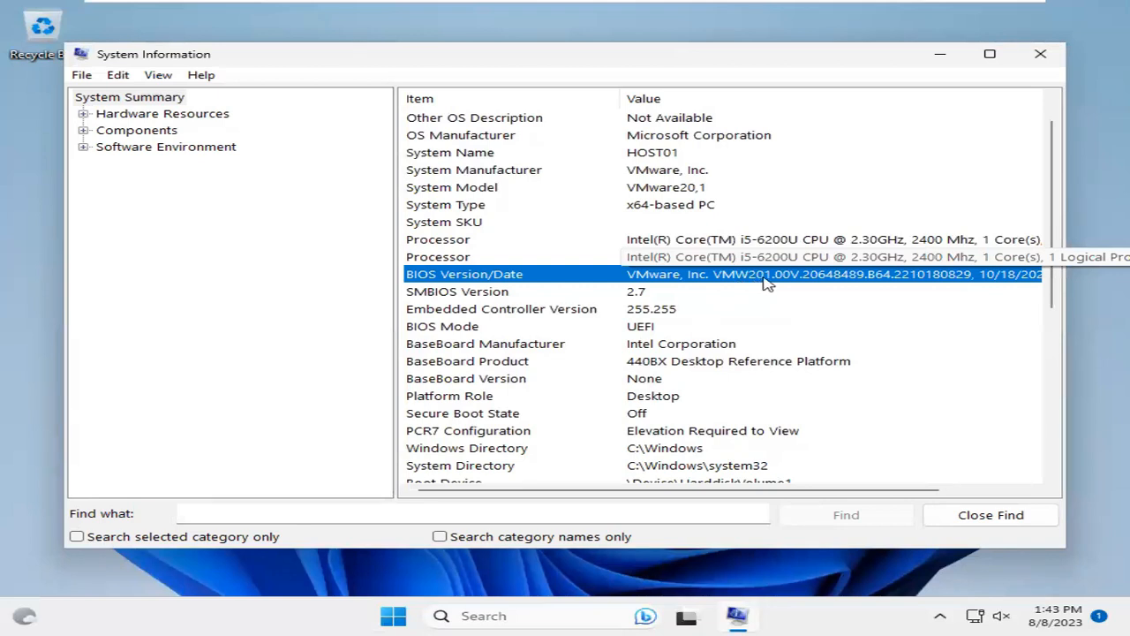
pyautogui.moveTo(799, 283)
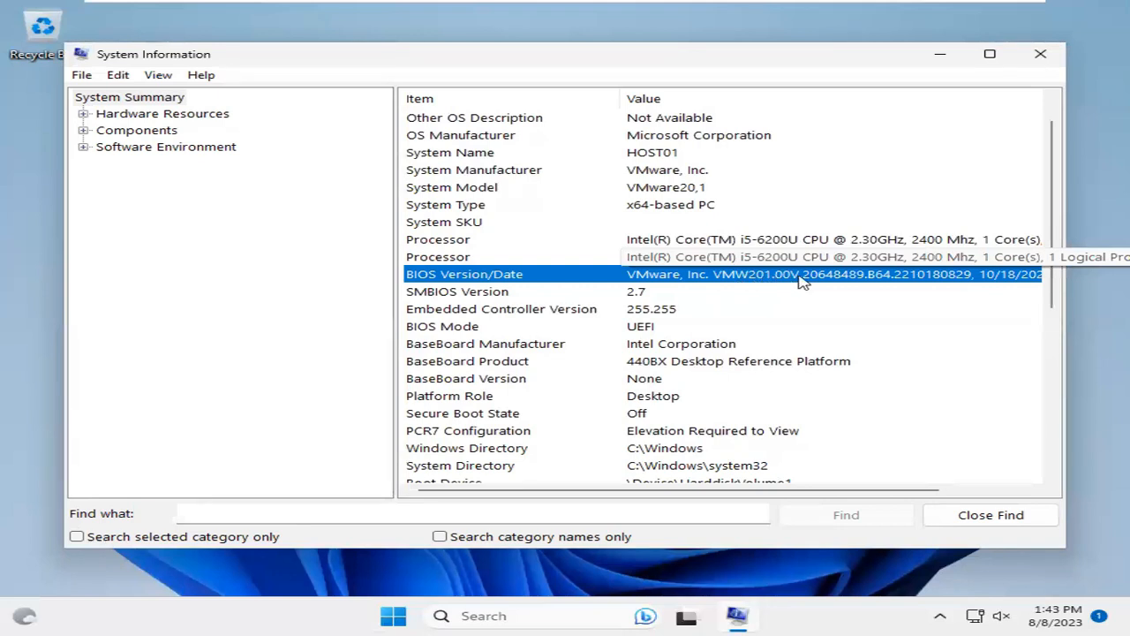
pyautogui.moveTo(1032, 274)
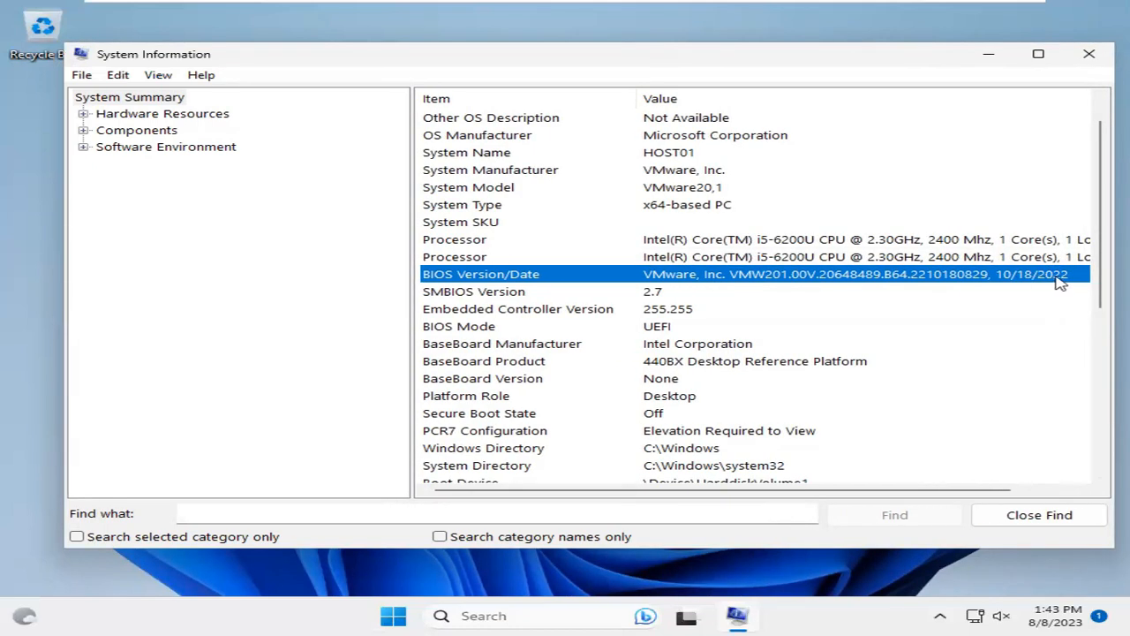
pyautogui.click(484, 360)
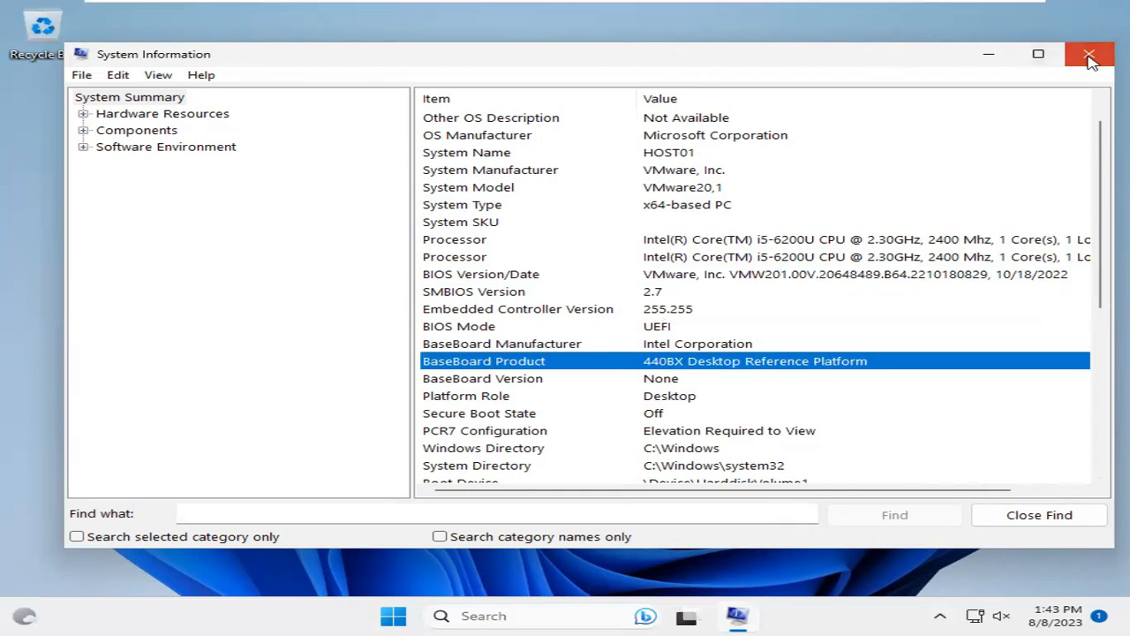
pyautogui.click(1090, 54)
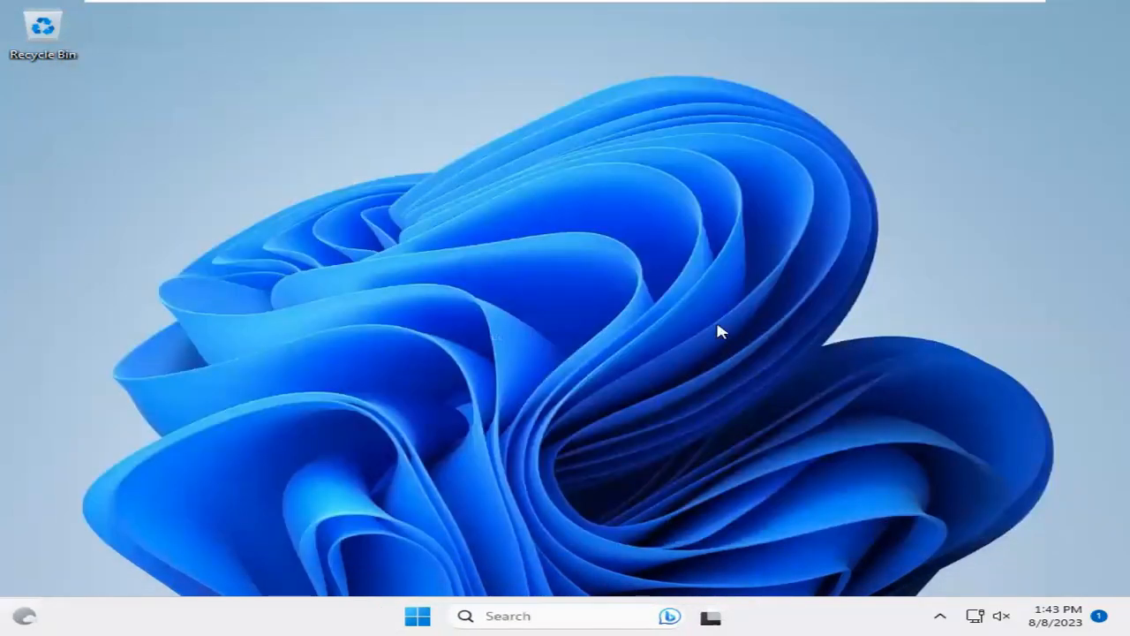